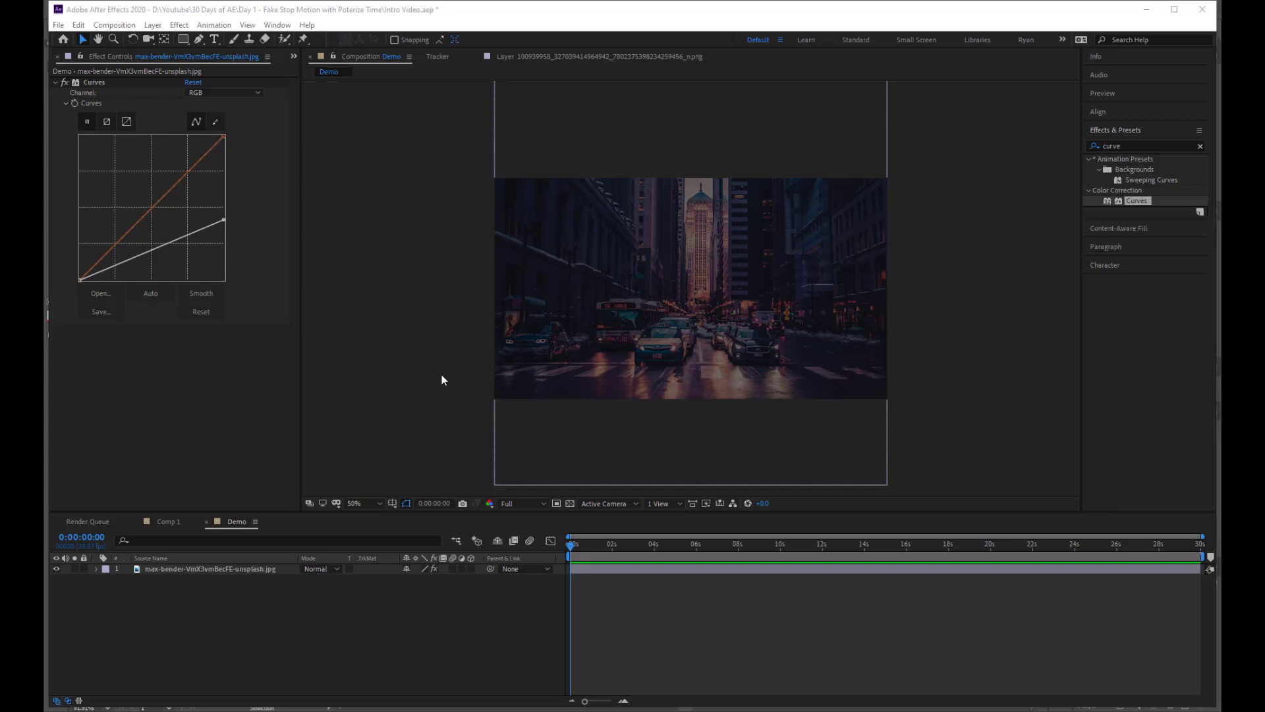
- Place the cutout head PNG from the Project panel above the city photo layer in Demo
{"action": "left_click", "coordinate": [294, 57]}
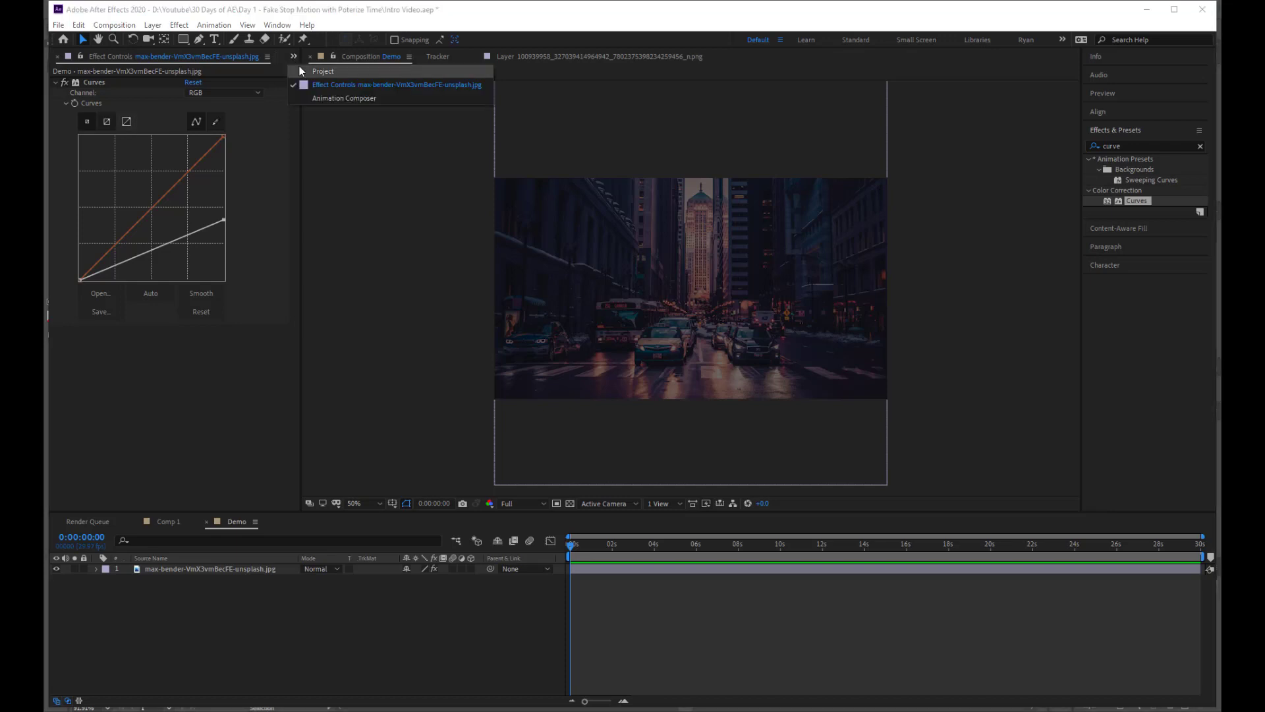
{"action": "left_click", "coordinate": [323, 71]}
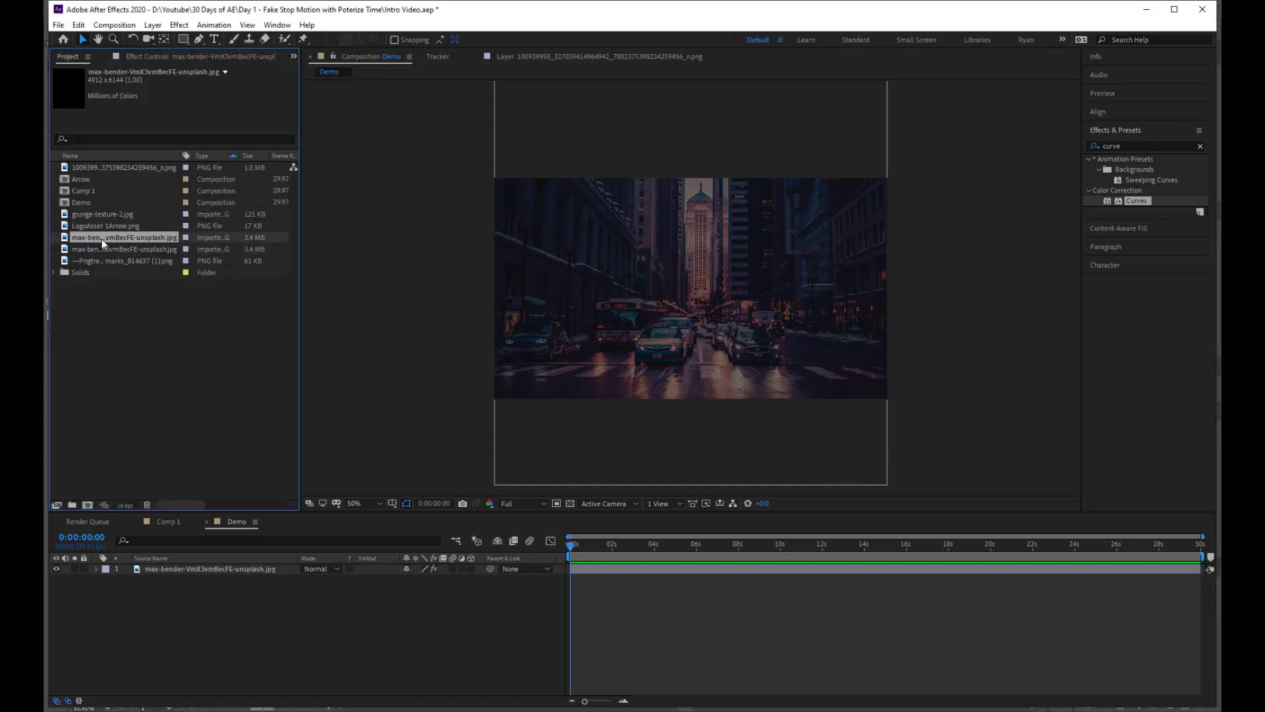
{"action": "left_click", "coordinate": [121, 260]}
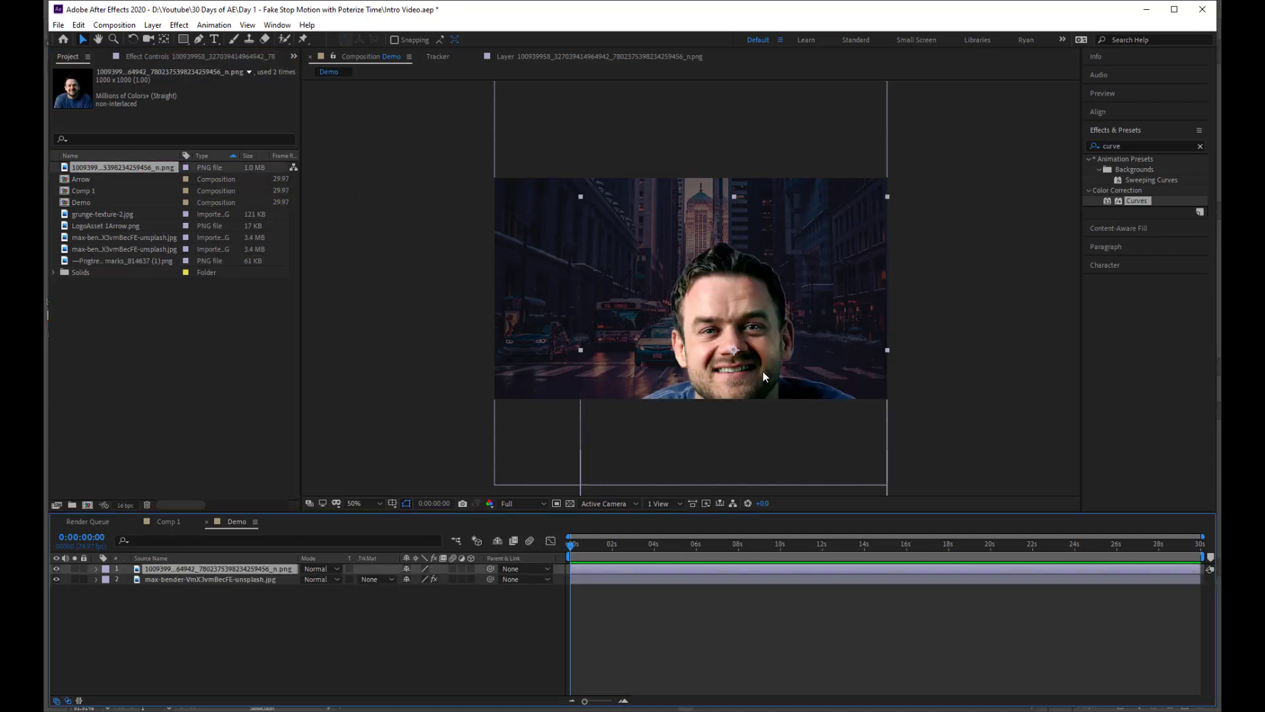
- Keyframe the head's Position below the frame at 0s, rising into view by 1s
{"action": "left_click", "coordinate": [95, 568]}
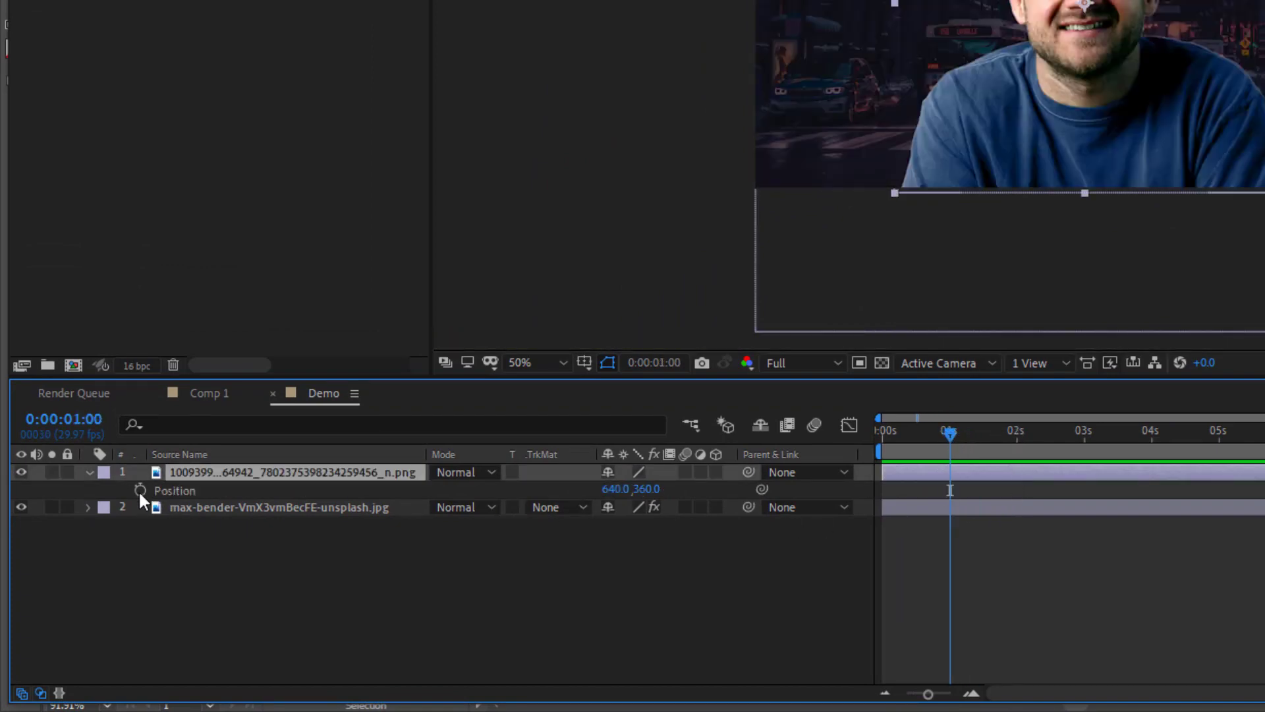
{"action": "left_click", "coordinate": [139, 490]}
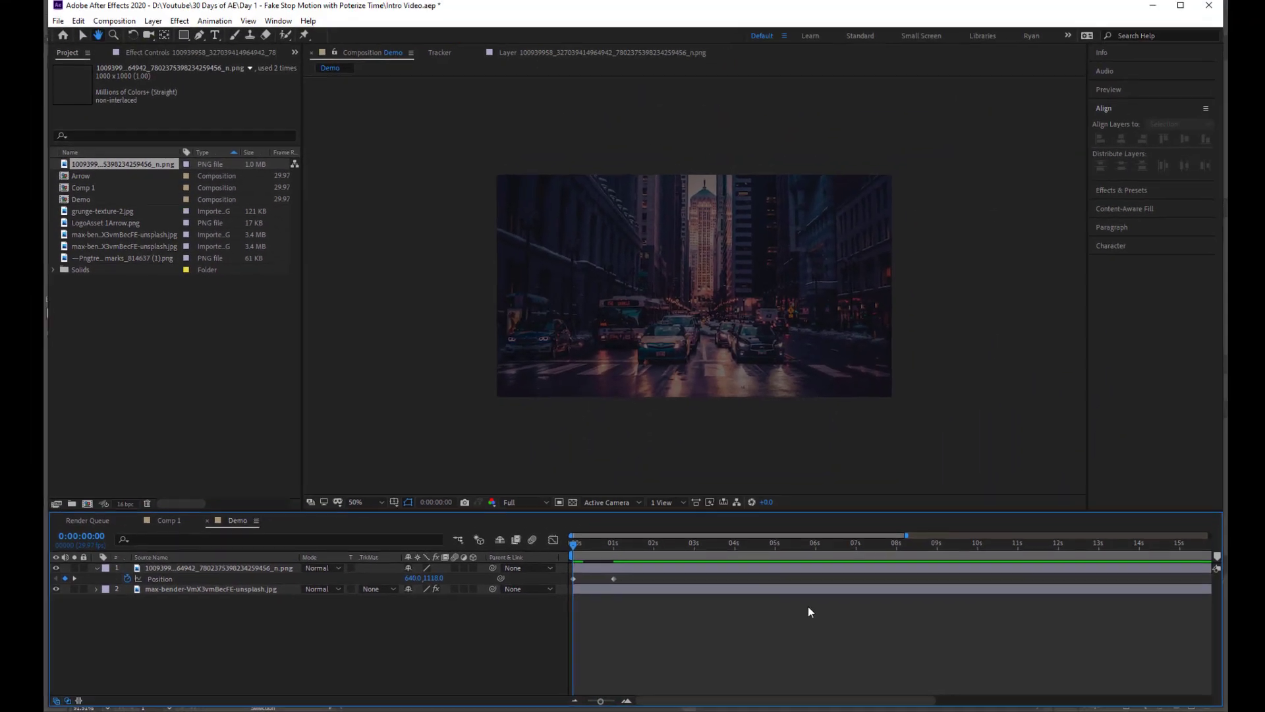
{"action": "left_click", "coordinate": [619, 543]}
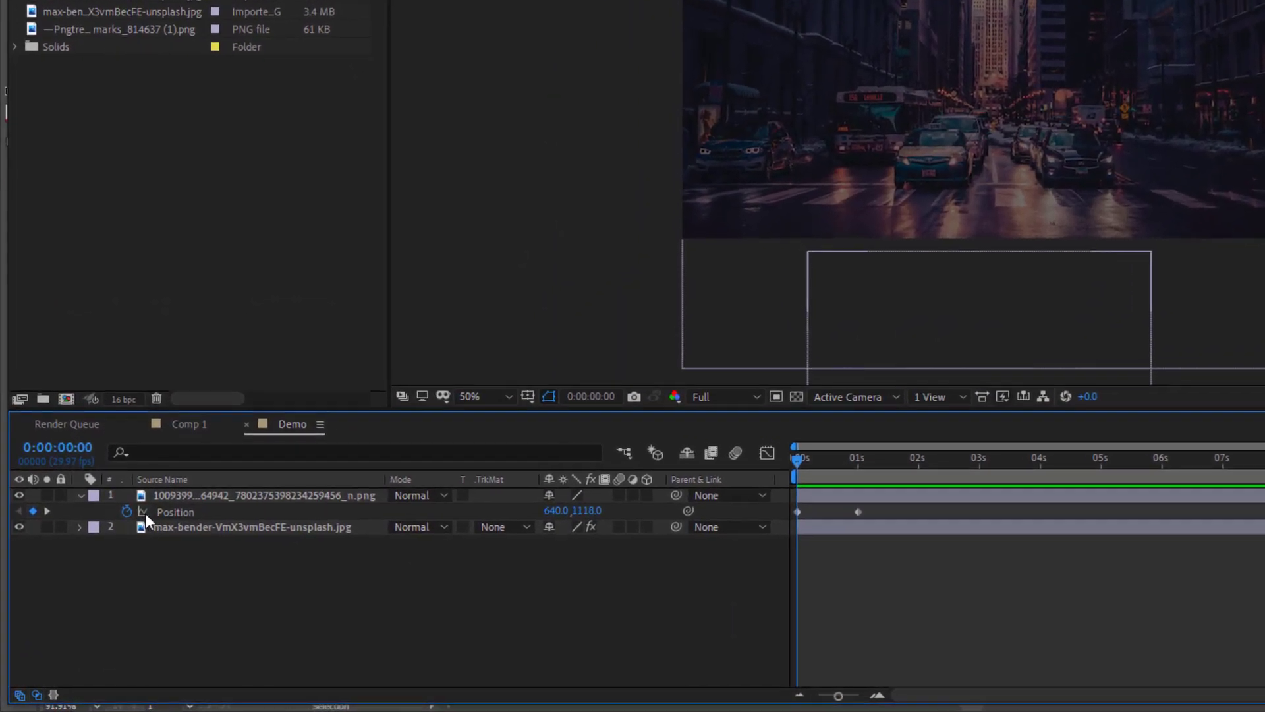
- Add a posterizeTime(8) expression followed by value to the head's Position
{"action": "left_click", "coordinate": [126, 511]}
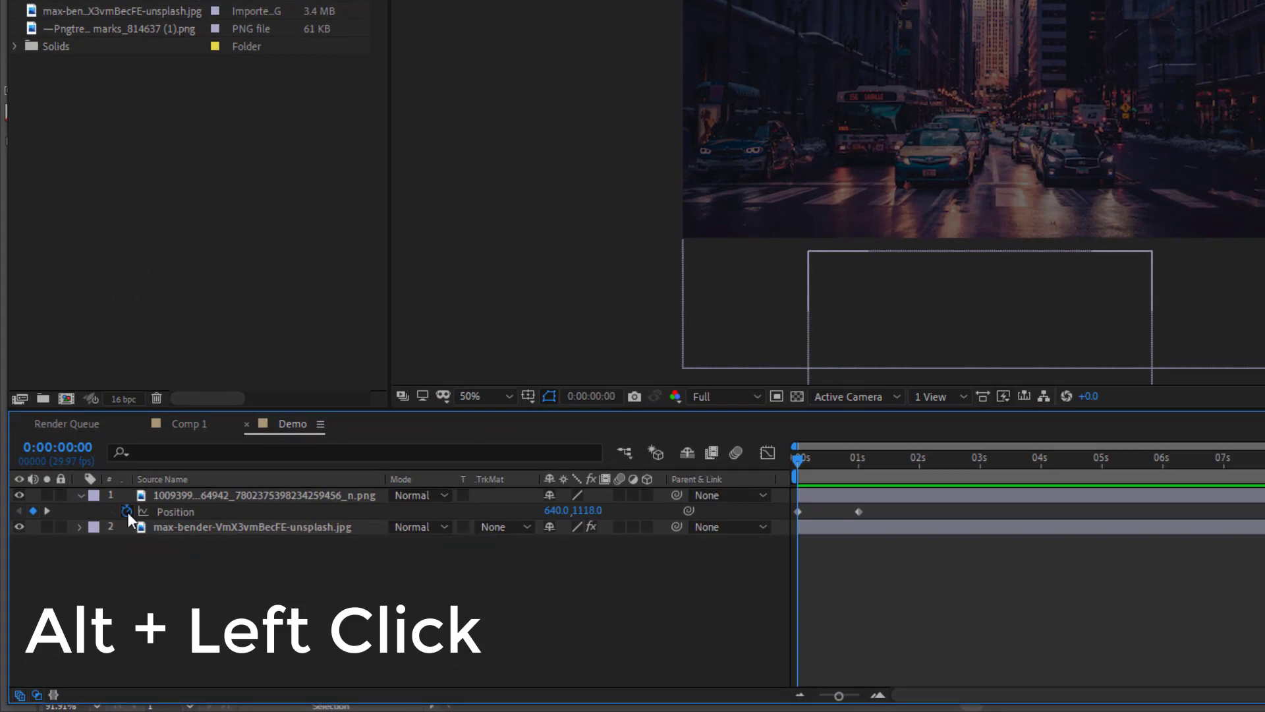
{"action": "left_click", "coordinate": [126, 511]}
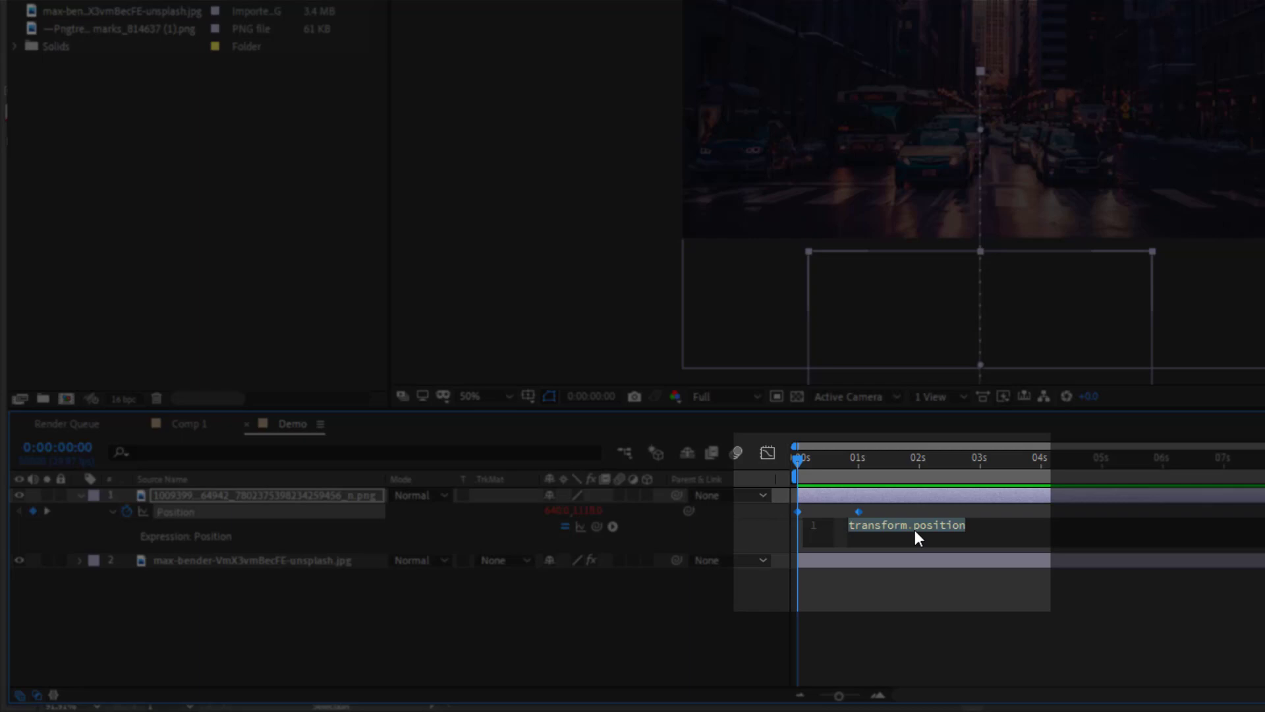
{"action": "type", "text": "post"}
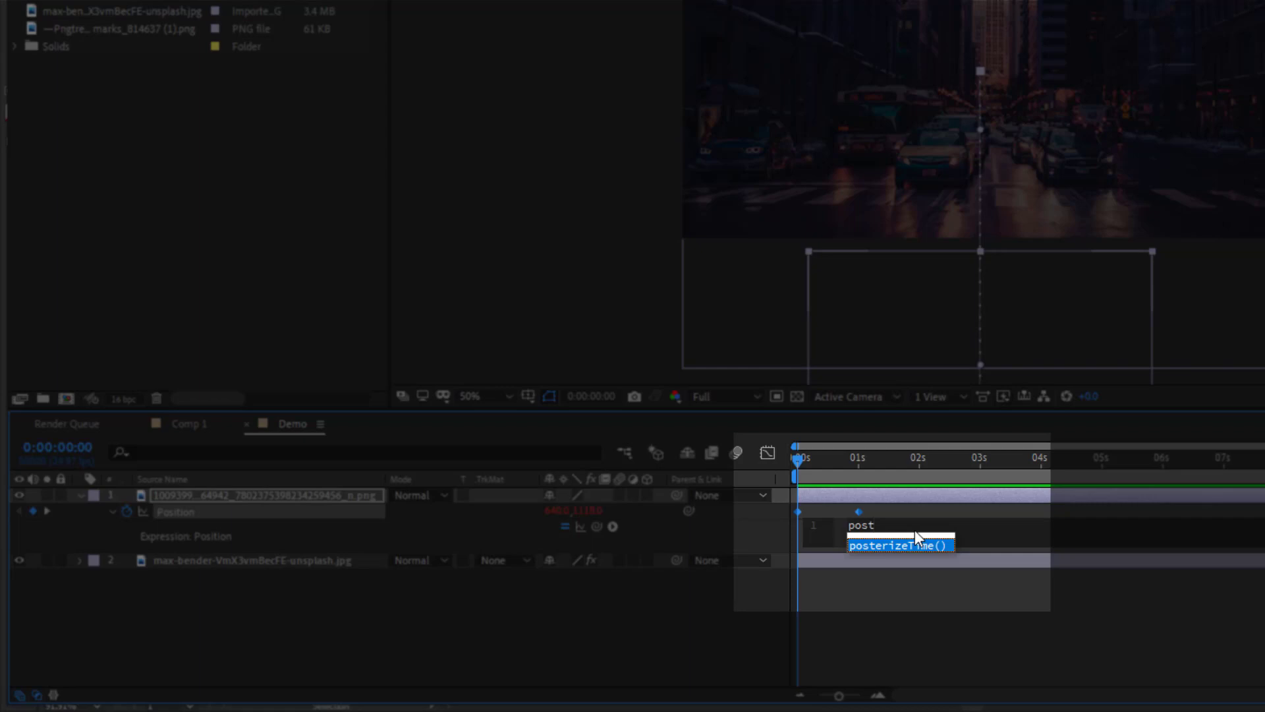
{"action": "left_click", "coordinate": [898, 545]}
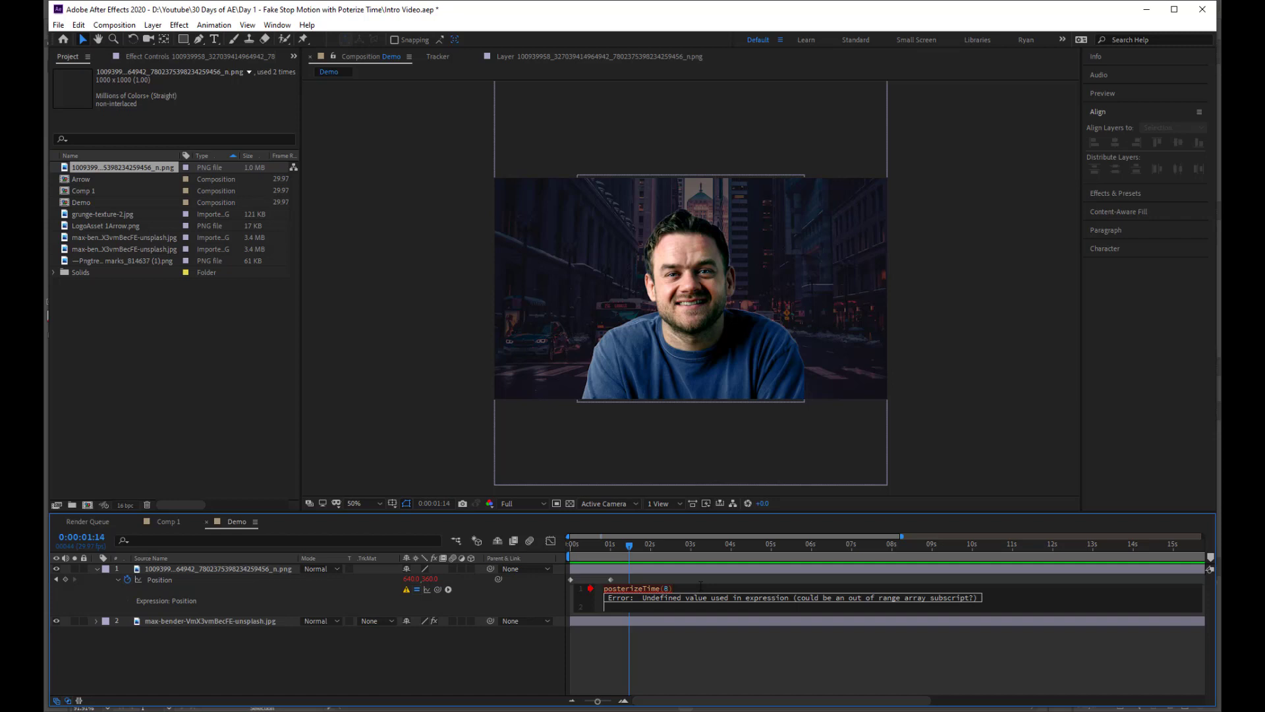
{"action": "type", "text": "value"}
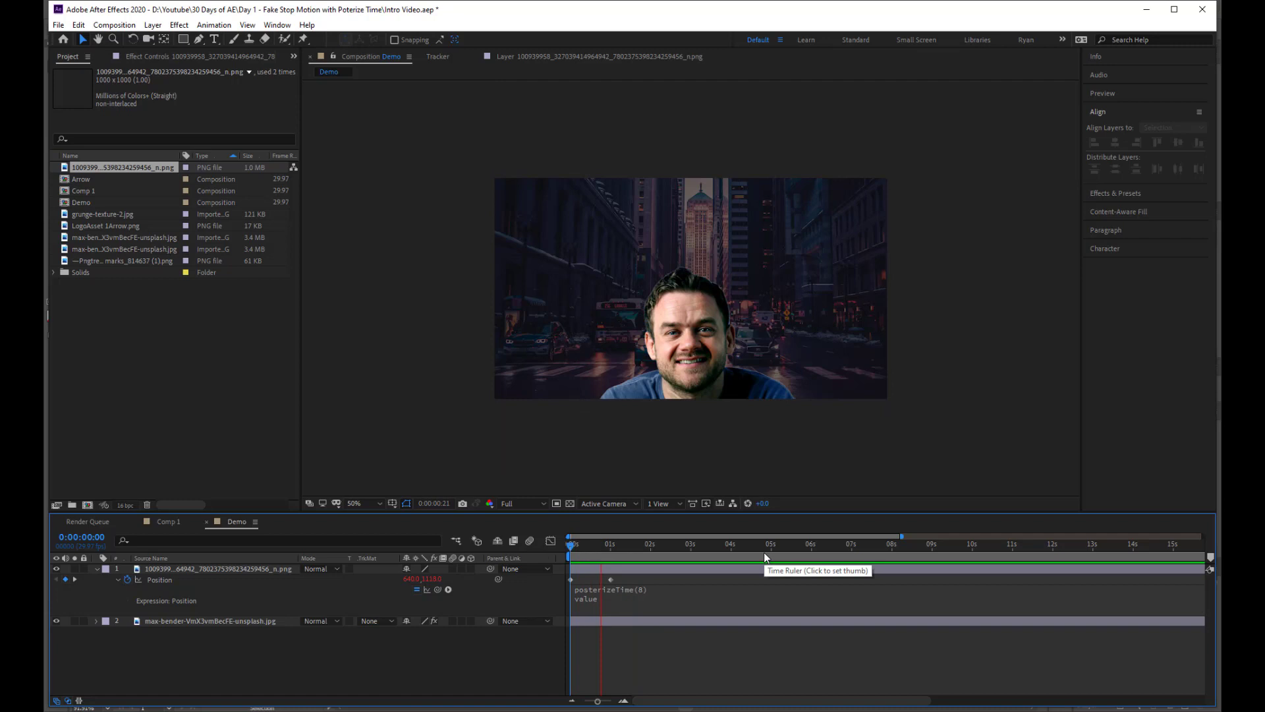
{"action": "left_click", "coordinate": [651, 544]}
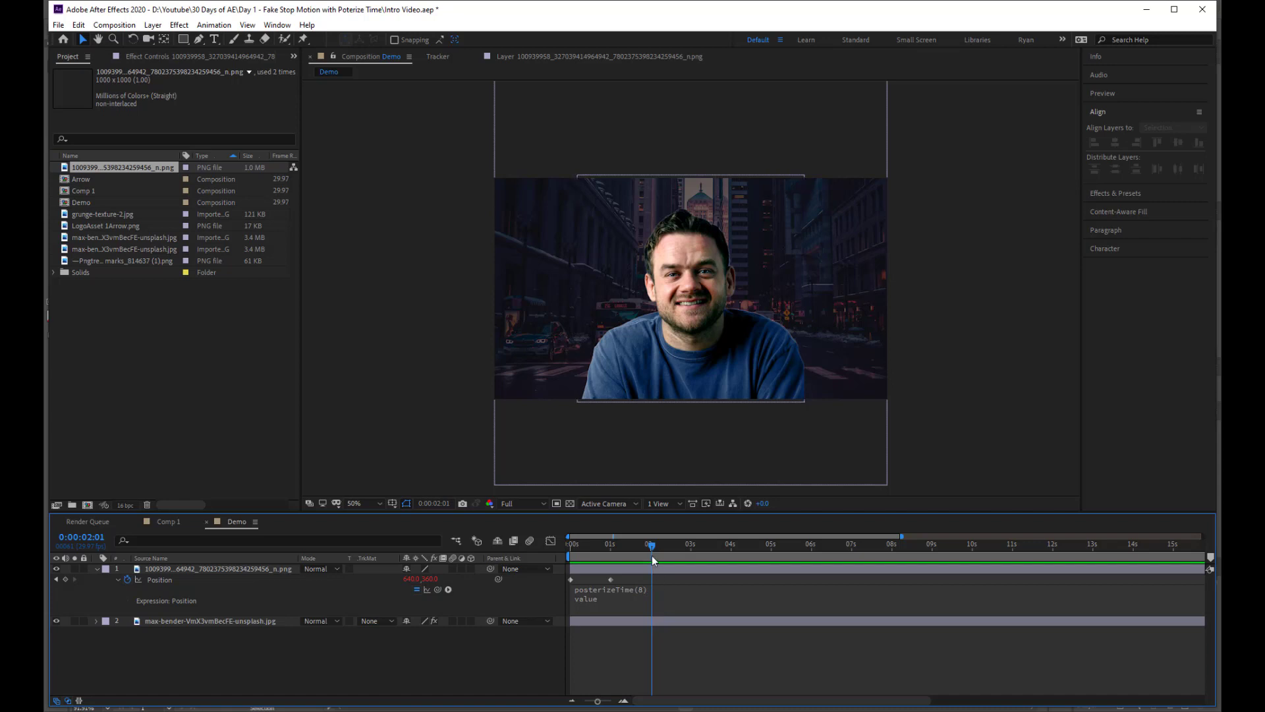
{"action": "left_click", "coordinate": [701, 545]}
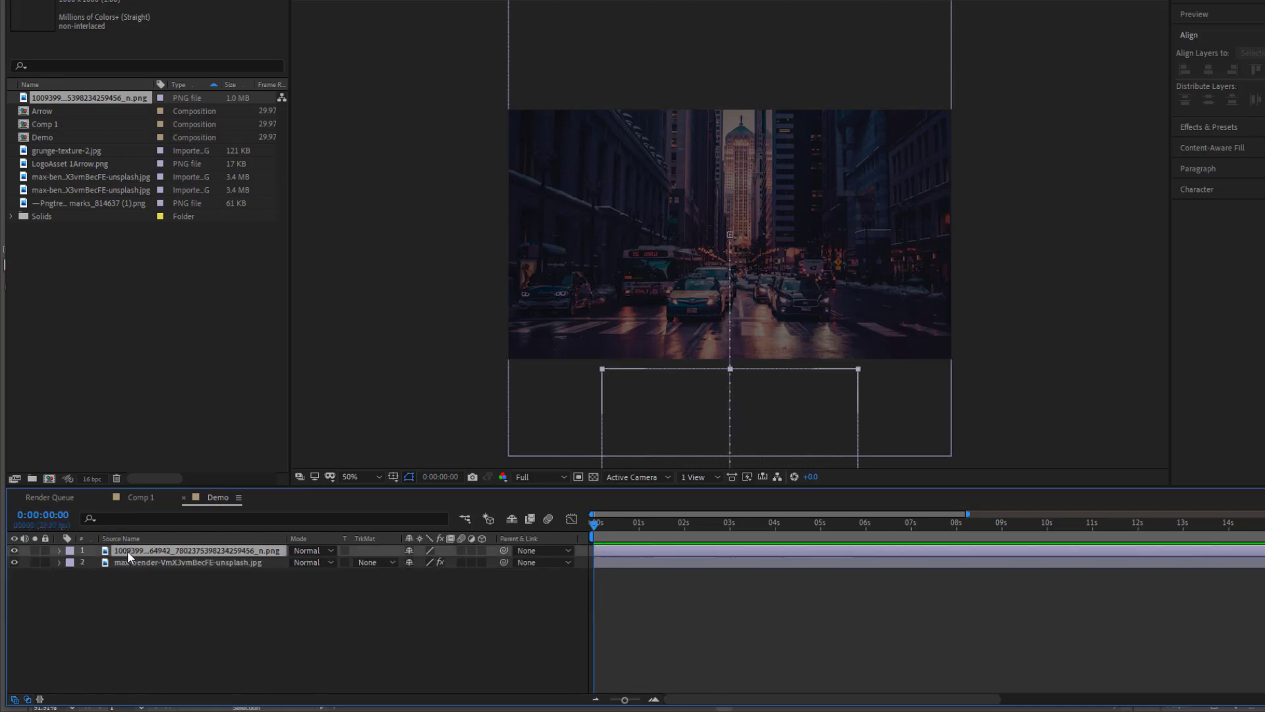
- Add wiggle(5,10) below the head's posterizeTime(8) expression and scrub to preview the jitter
{"action": "left_click", "coordinate": [58, 550]}
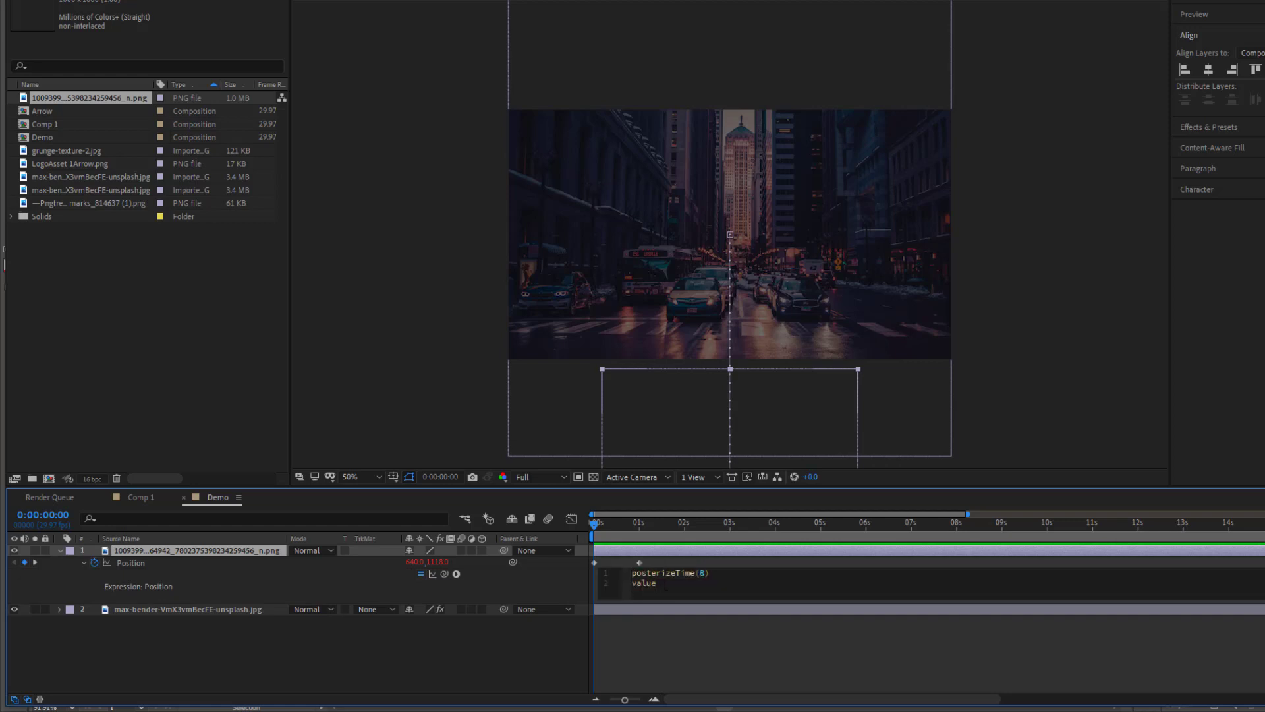
{"action": "type", "text": "wiggle("}
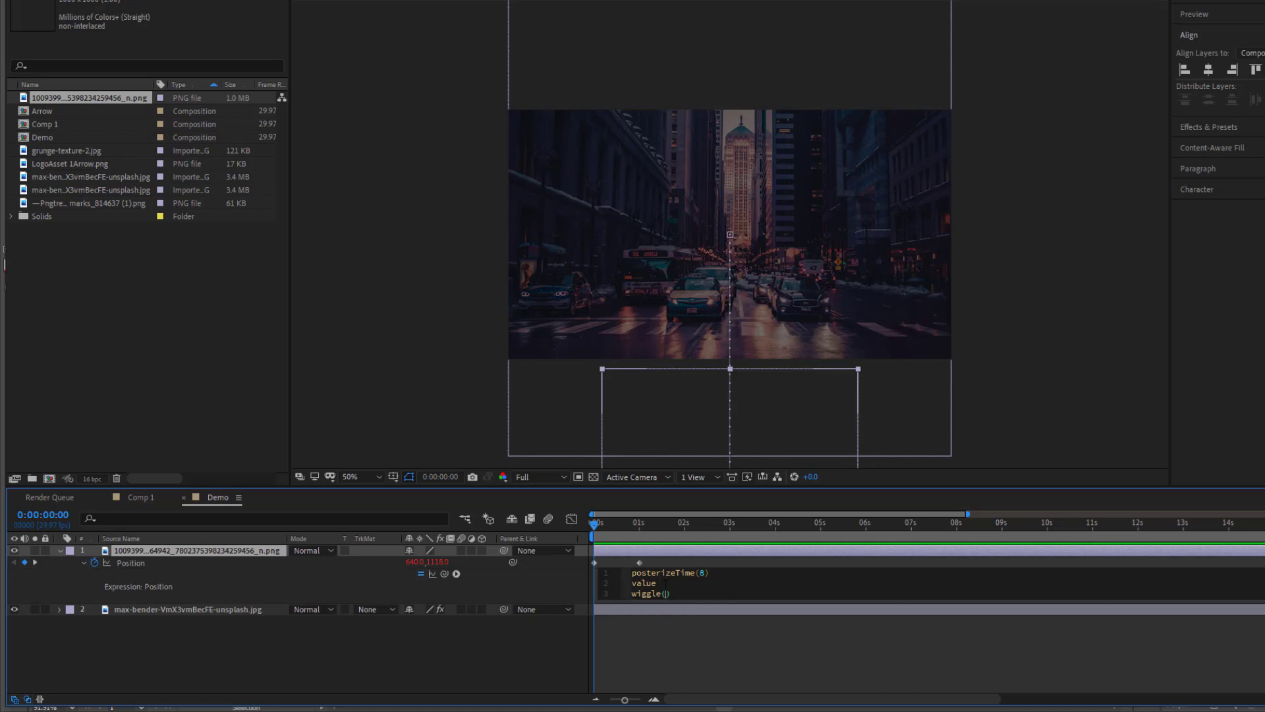
{"action": "type", "text": "5,"}
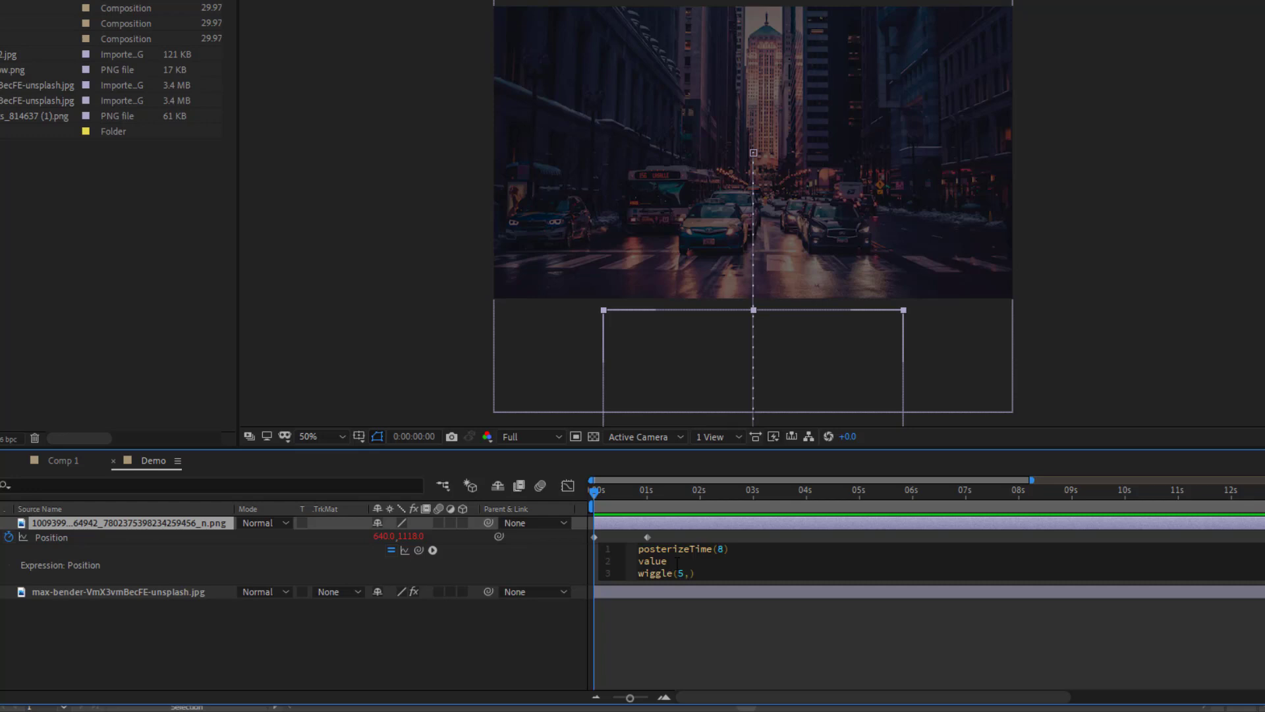
{"action": "type", "text": "2"}
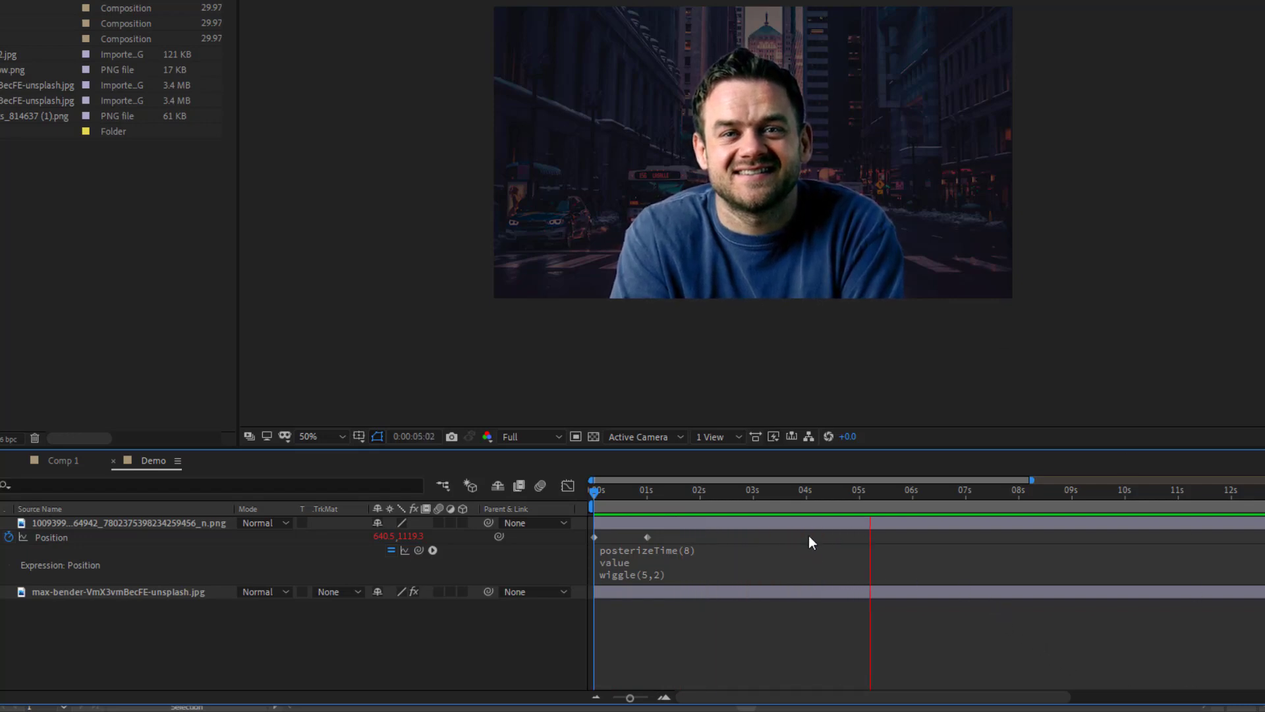
{"action": "left_click", "coordinate": [686, 489]}
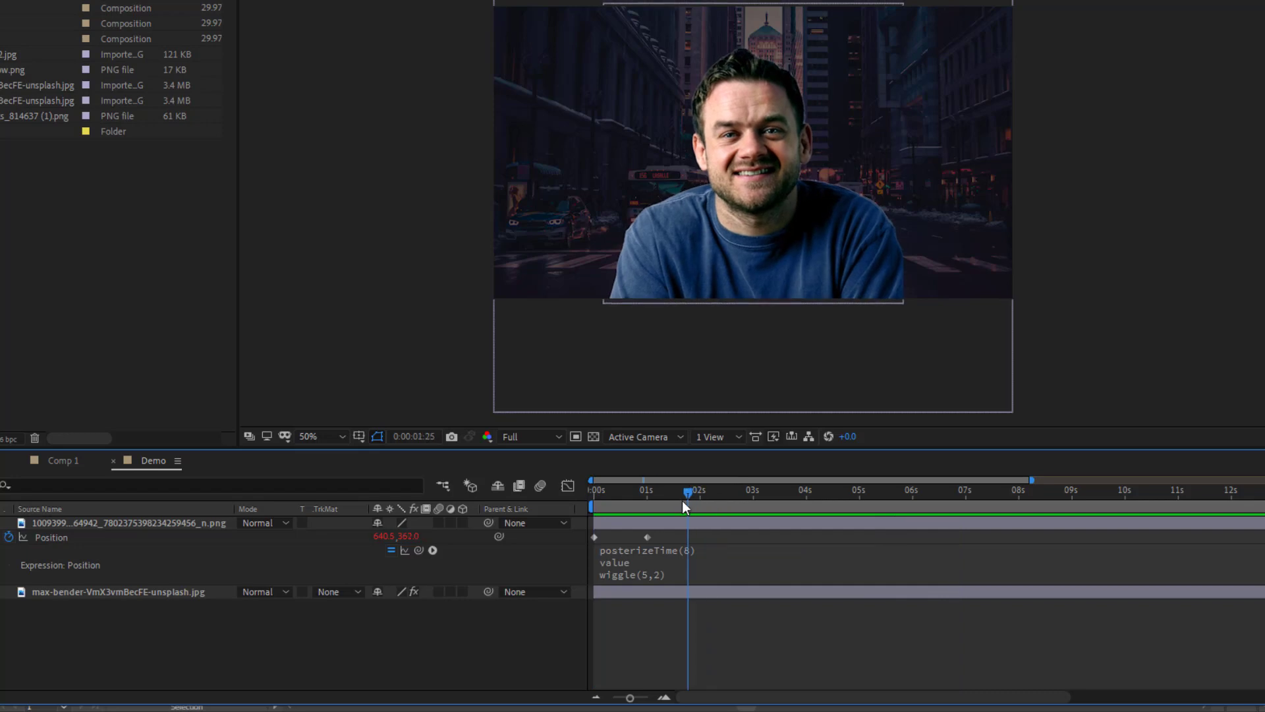
{"action": "left_click_drag", "start_coordinate": [687, 490], "coordinate": [655, 490]}
{"action": "type", "text": "10"}
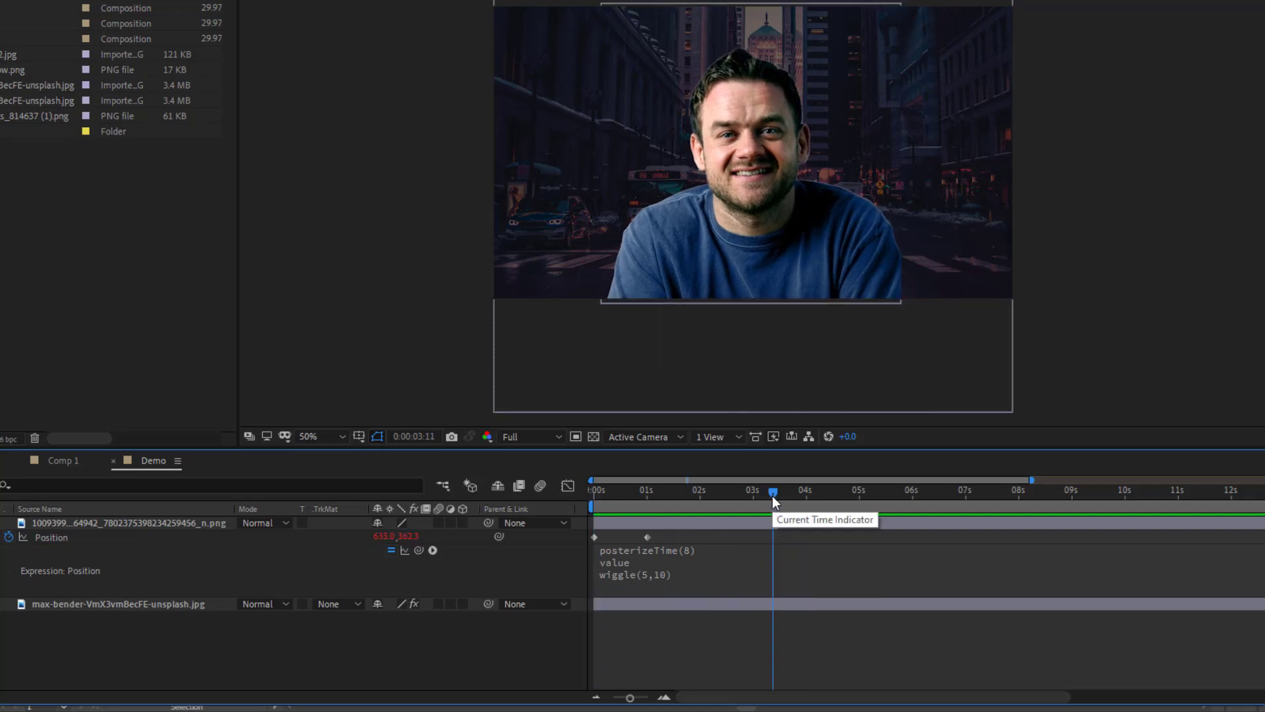
{"action": "mouse_move", "coordinate": [729, 508]}
{"action": "type", "text": "W"}
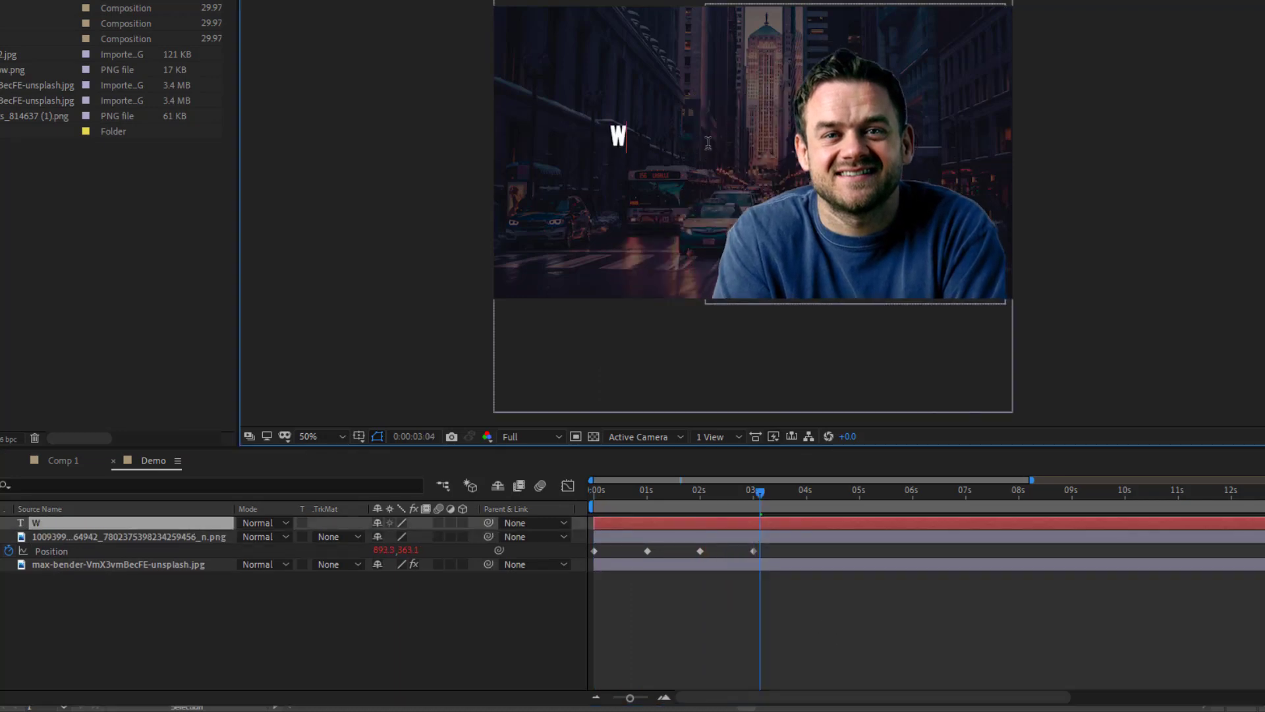
- Finish typing the WELCOME text and set the current time near 3 seconds
{"action": "type", "text": "ELCOME"}
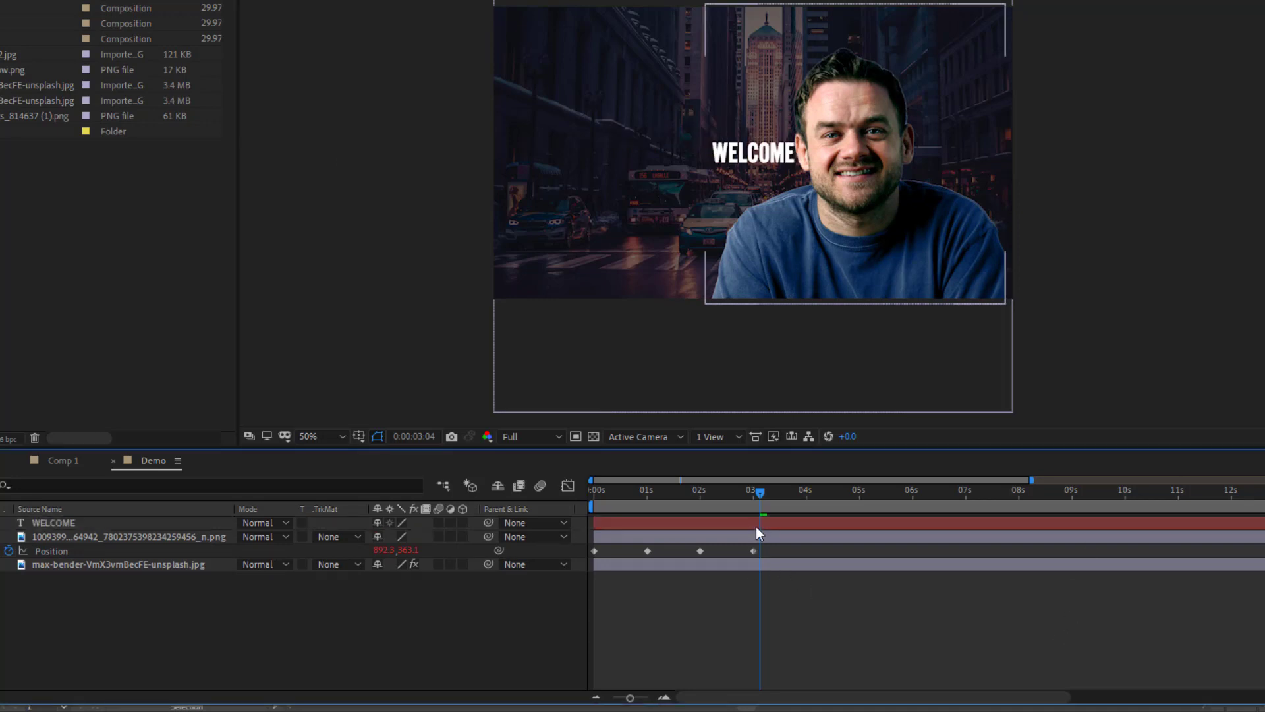
{"action": "left_click_drag", "start_coordinate": [759, 514], "coordinate": [755, 493]}
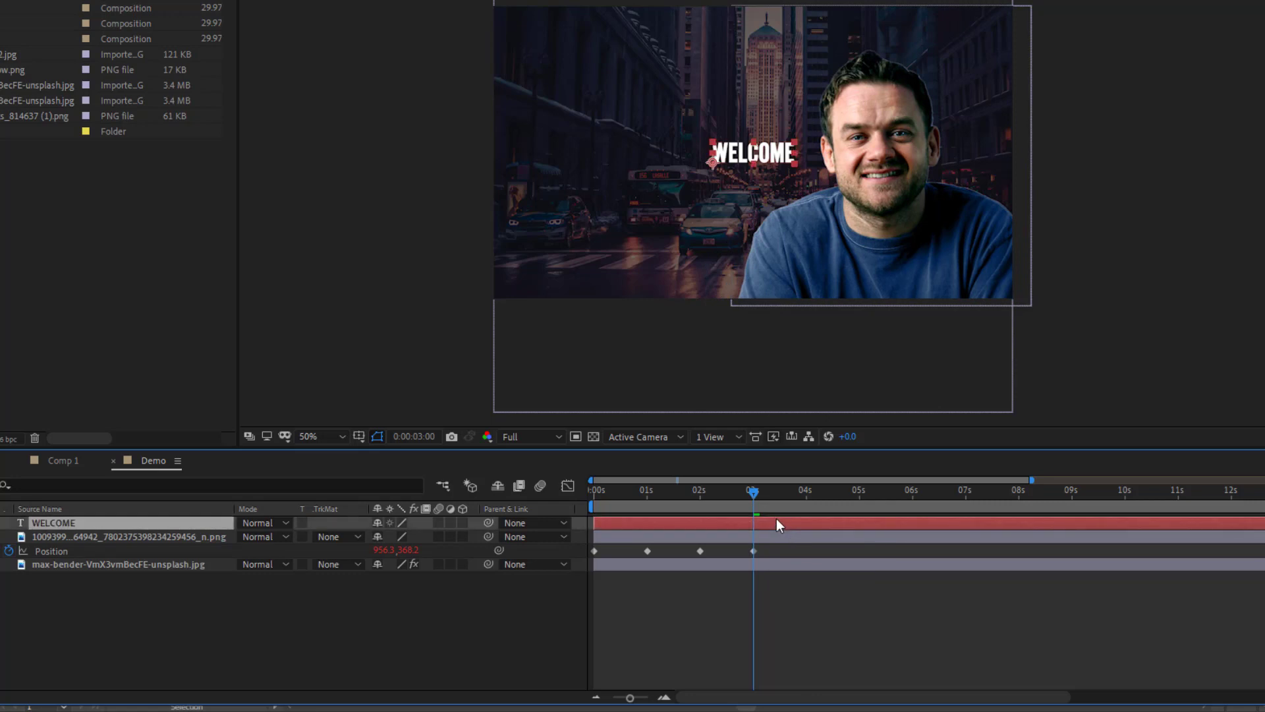
- Paste the head's posterizeTime Position expression onto WELCOME and start that layer at 3s
{"action": "left_click", "coordinate": [129, 536]}
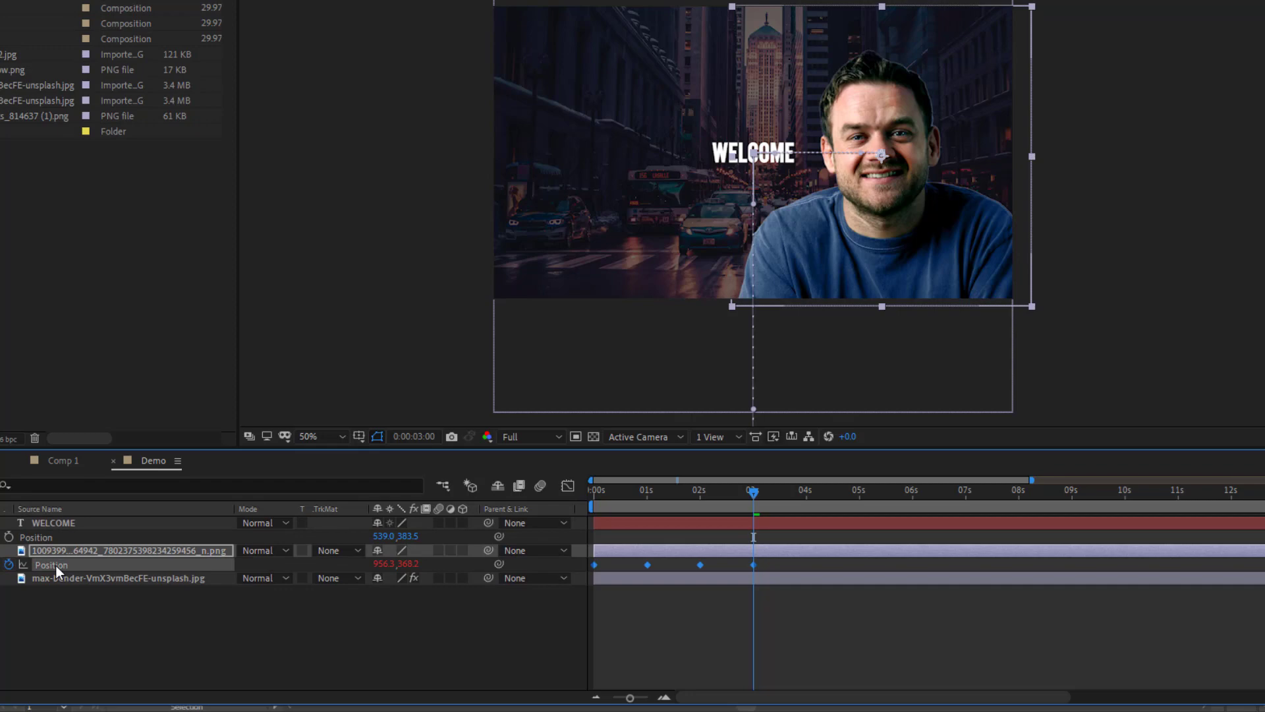
{"action": "right_click", "coordinate": [50, 564]}
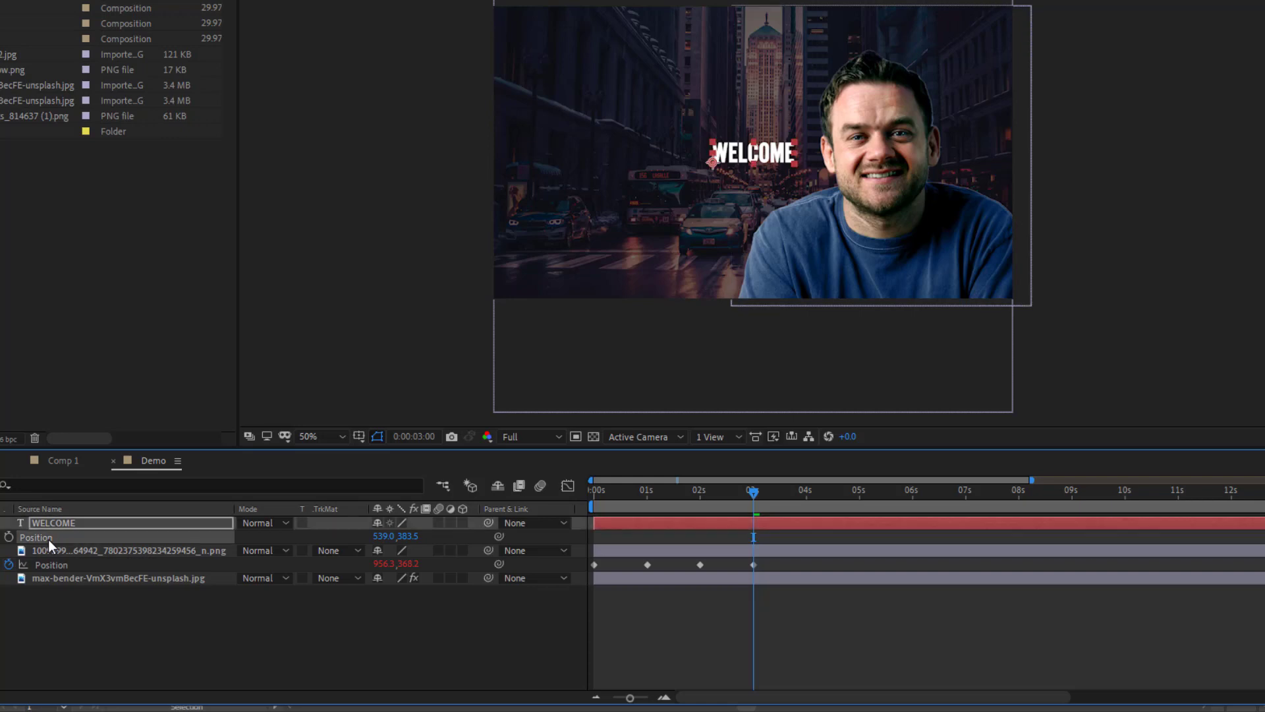
{"action": "key", "text": "ctrl+v"}
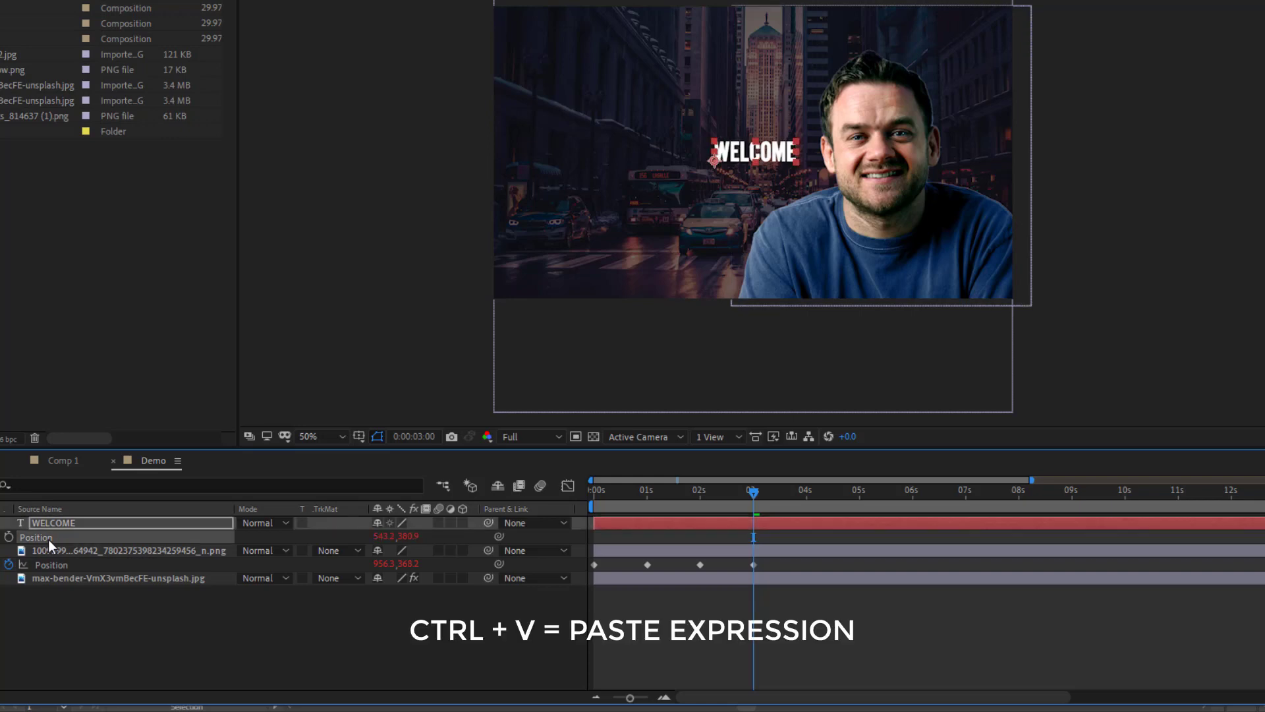
{"action": "mouse_move", "coordinate": [684, 496]}
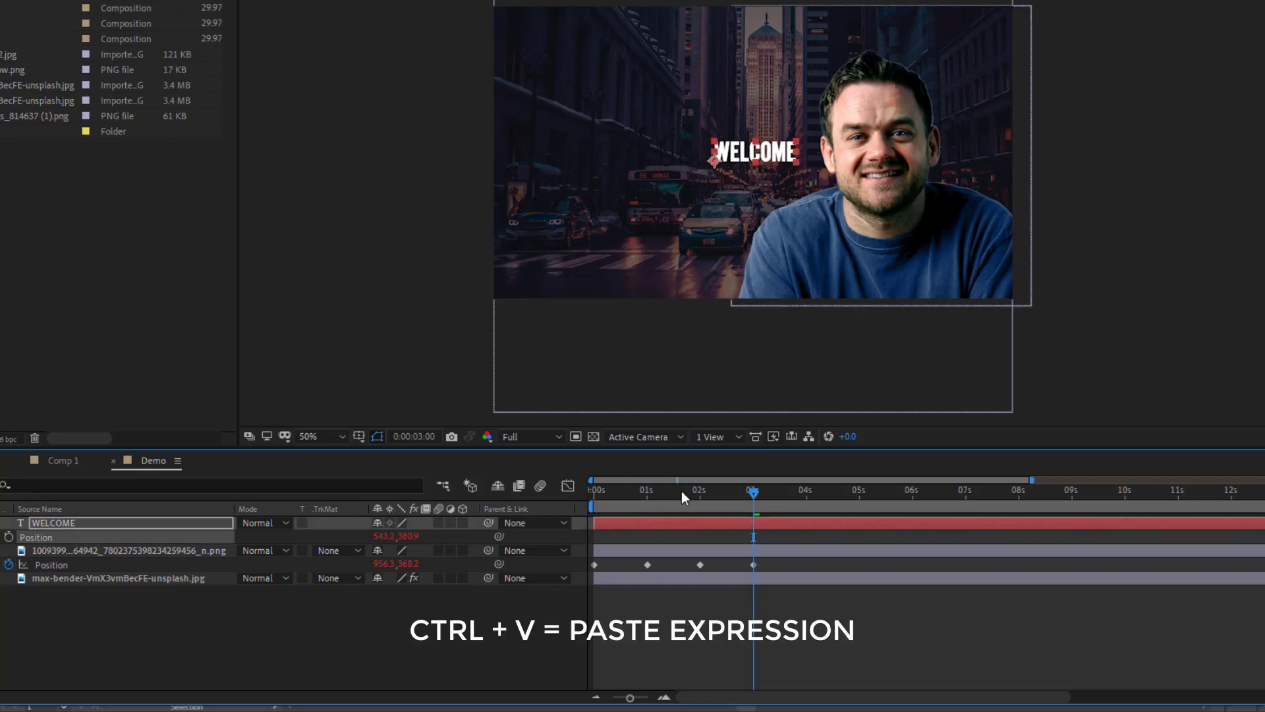
{"action": "key", "text": "ctrl+v"}
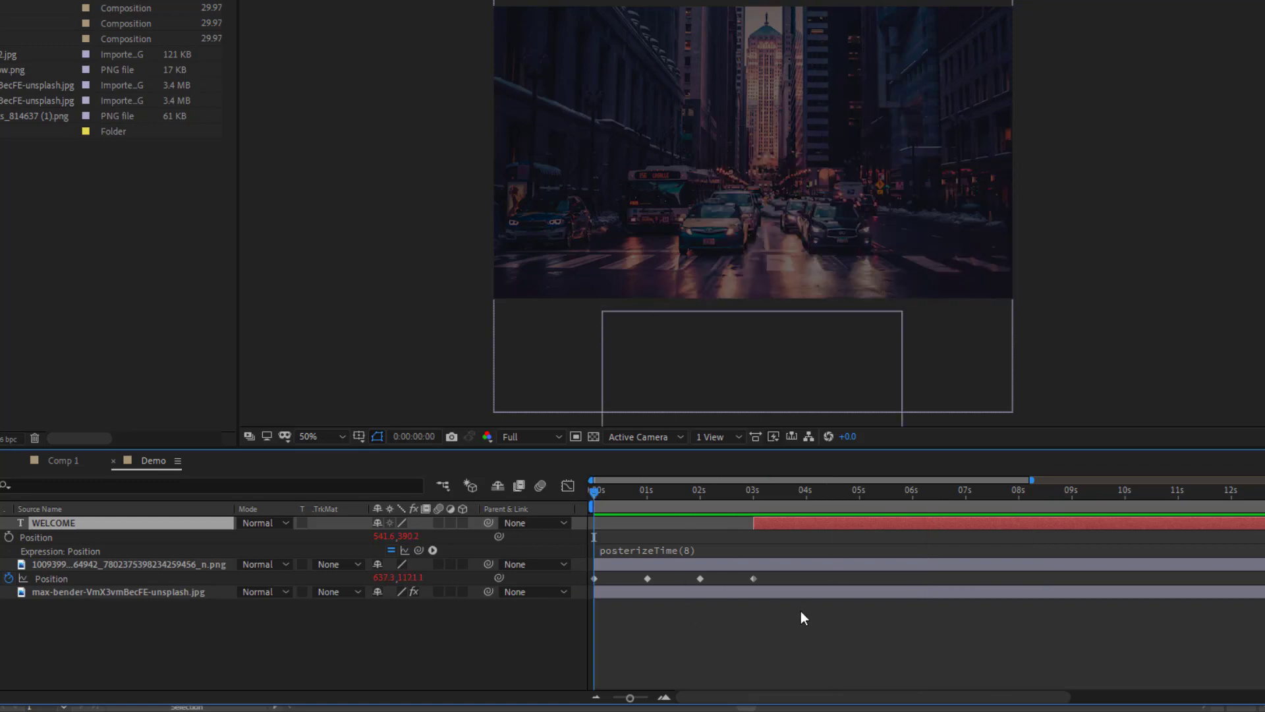
{"action": "left_click", "coordinate": [853, 489]}
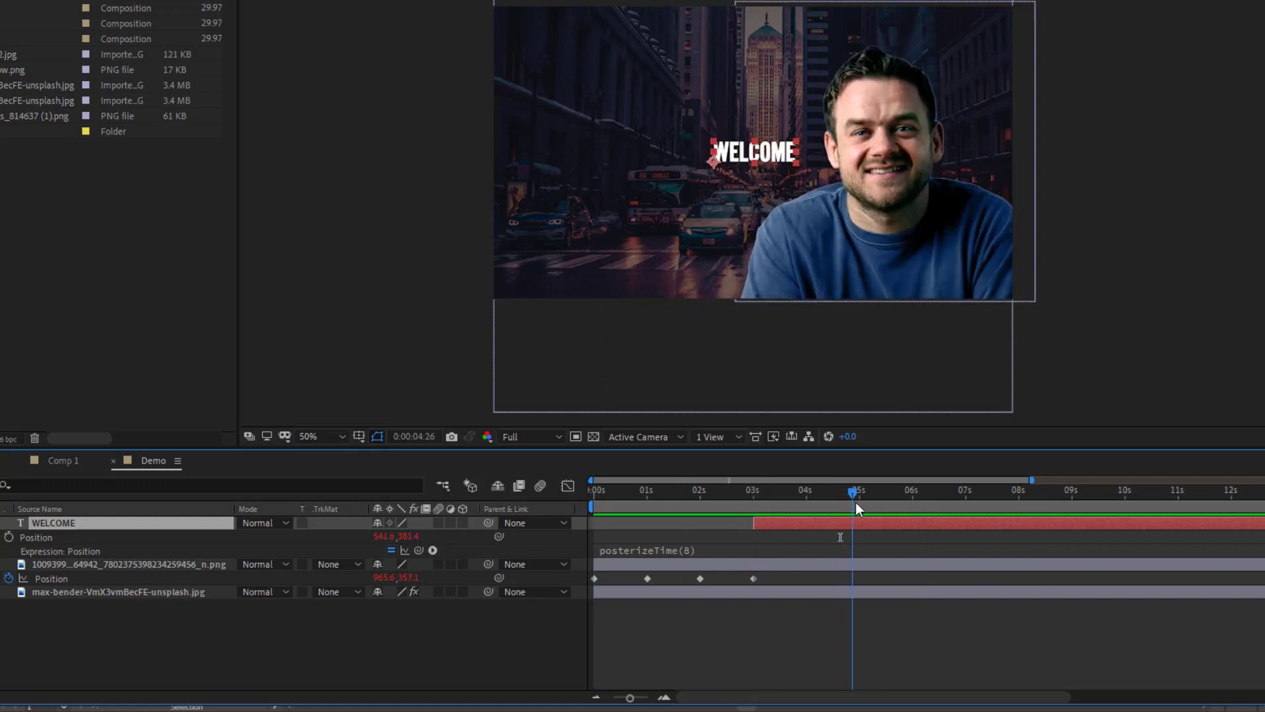